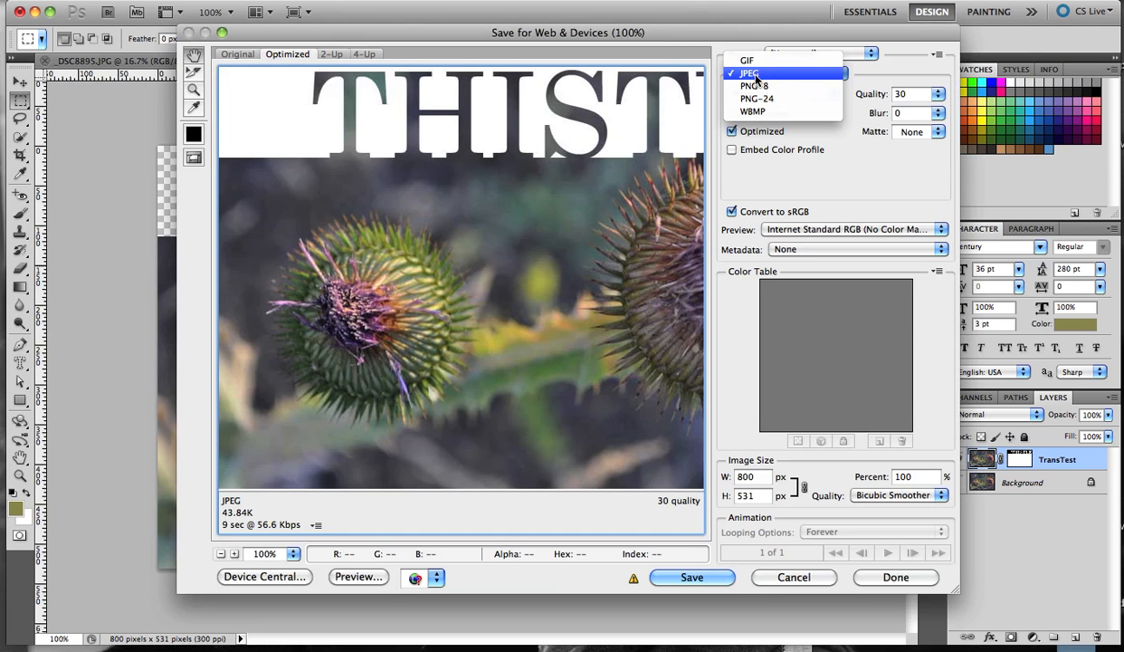
Step: Keep JPEG format and drag Quality down to 0, shrinking the estimate to about 21.8K
click(747, 73)
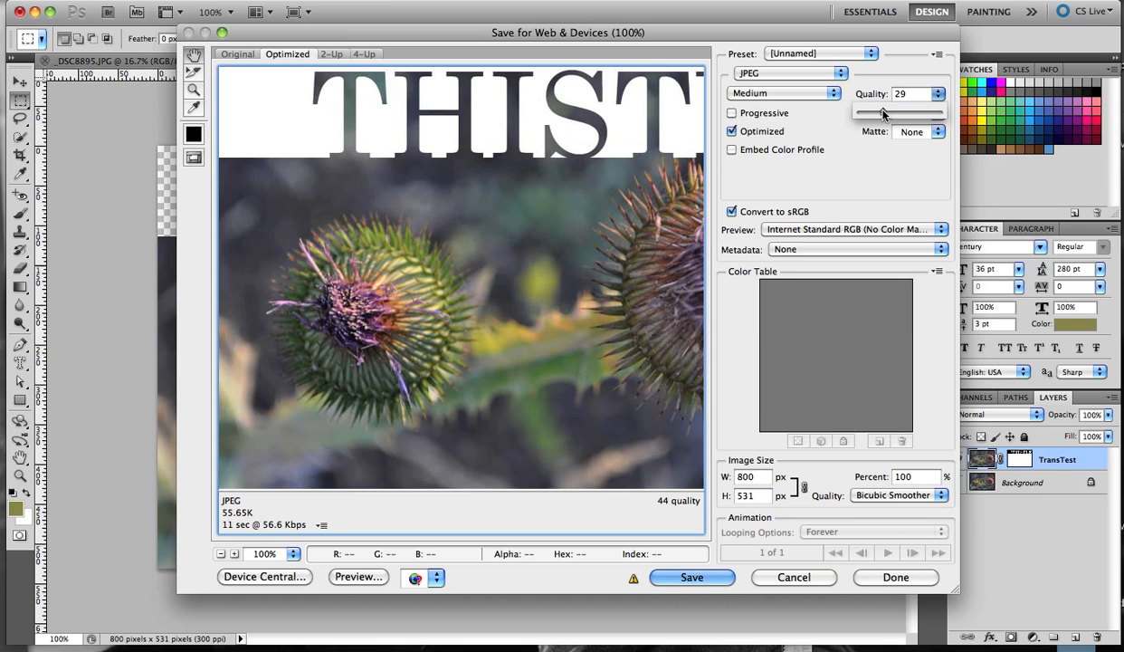
drag(885, 111, 905, 110)
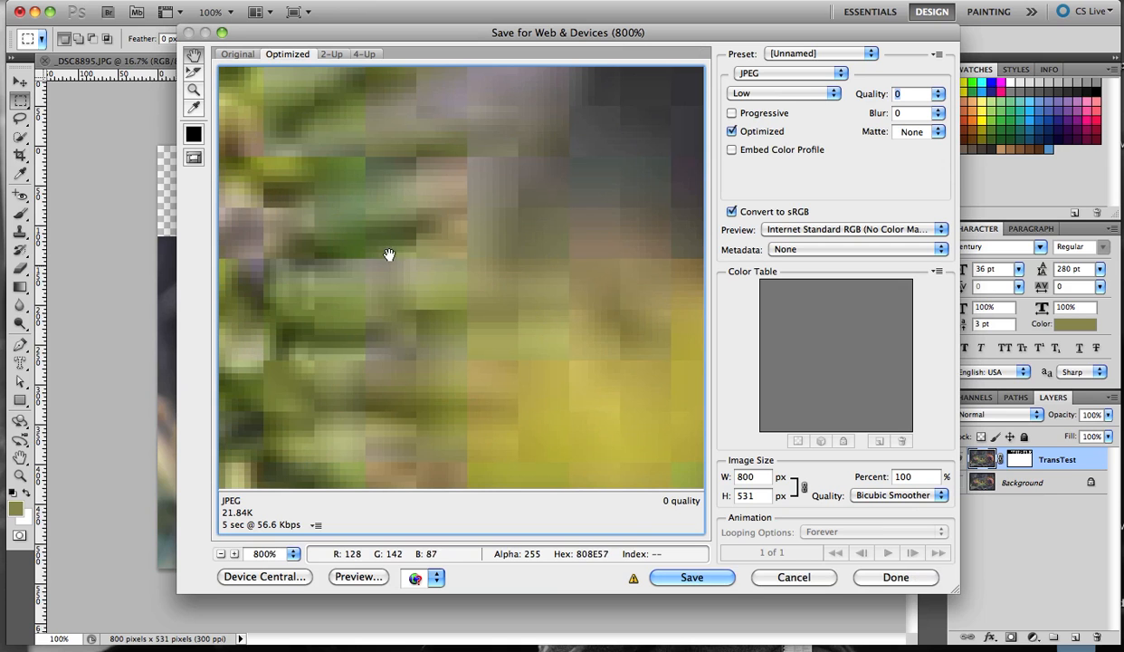
Step: Pan the 800% preview, then raise JPEG quality from 0 to 93 (Very High)
drag(847, 109, 891, 110)
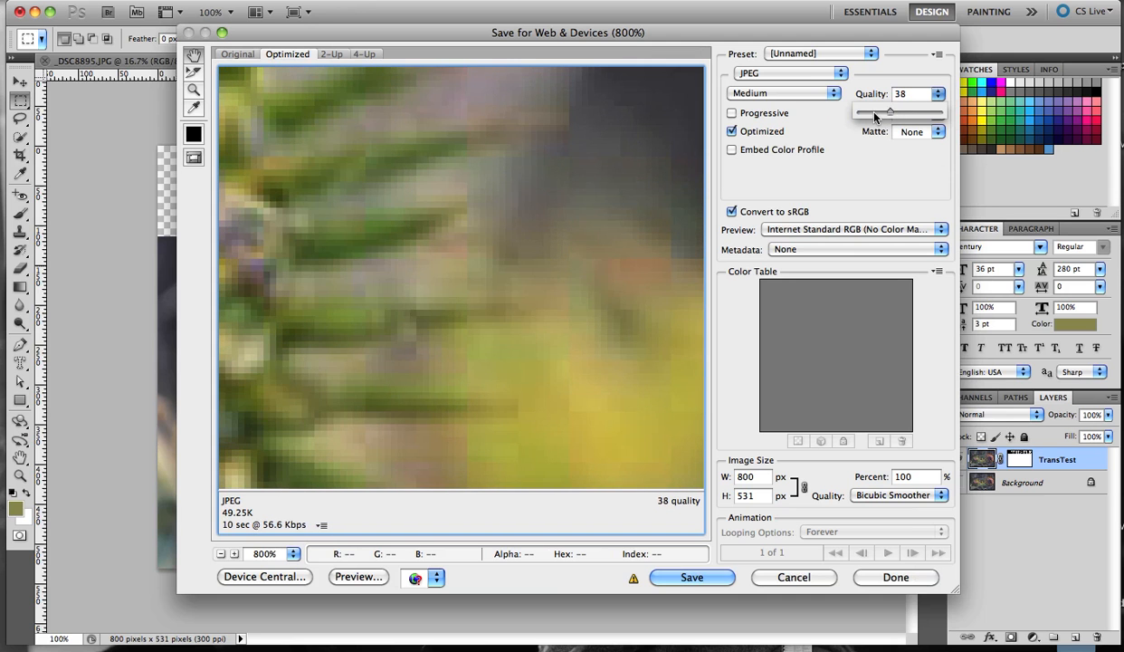
drag(891, 110, 936, 110)
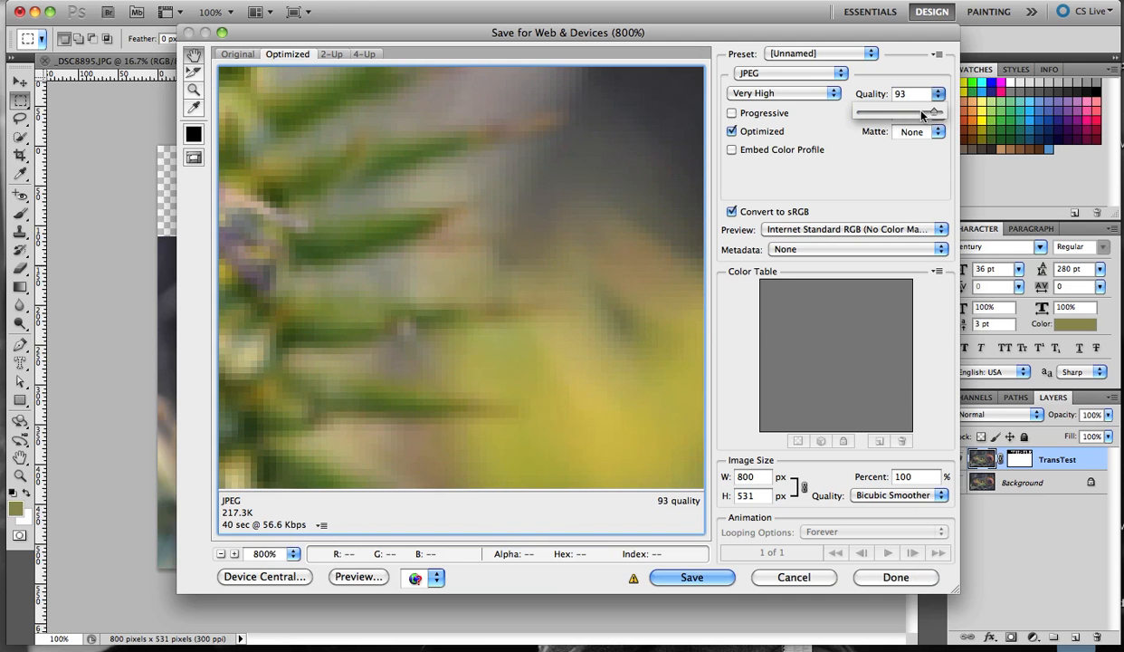
click(941, 228)
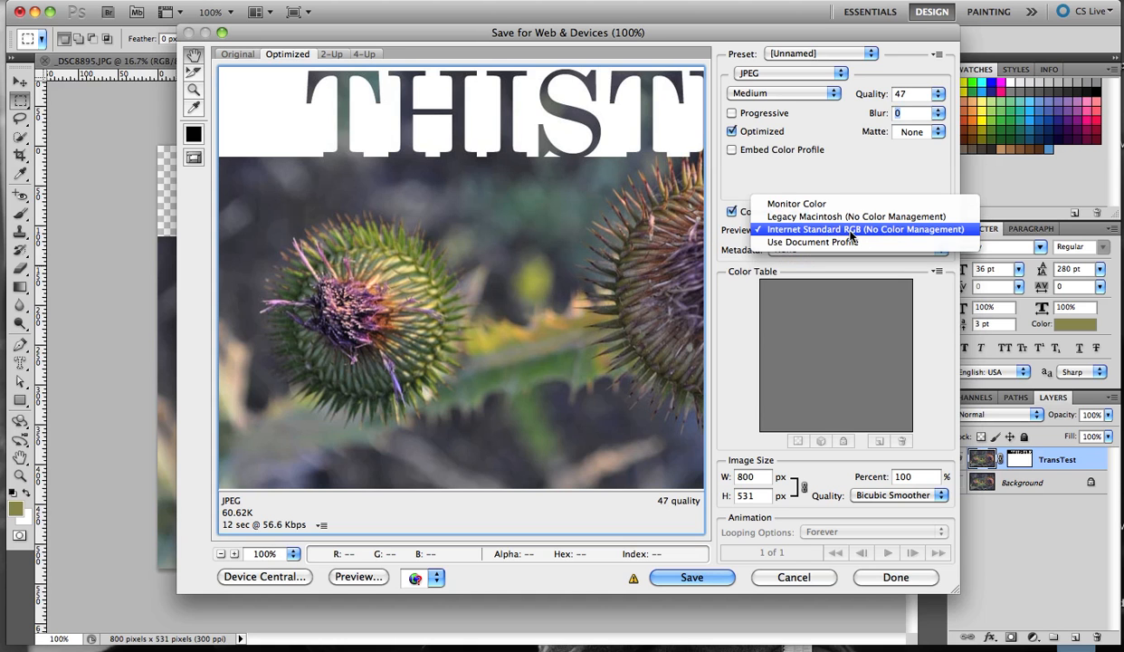
click(863, 229)
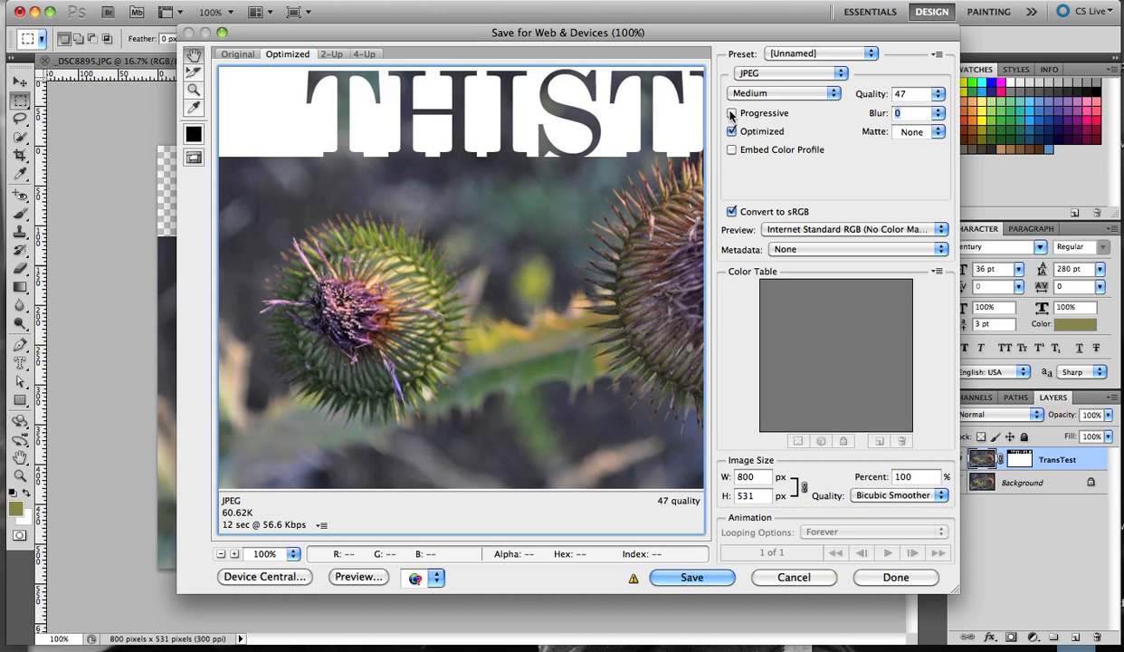
Step: Turn on the Progressive option in the JPEG export settings
click(782, 72)
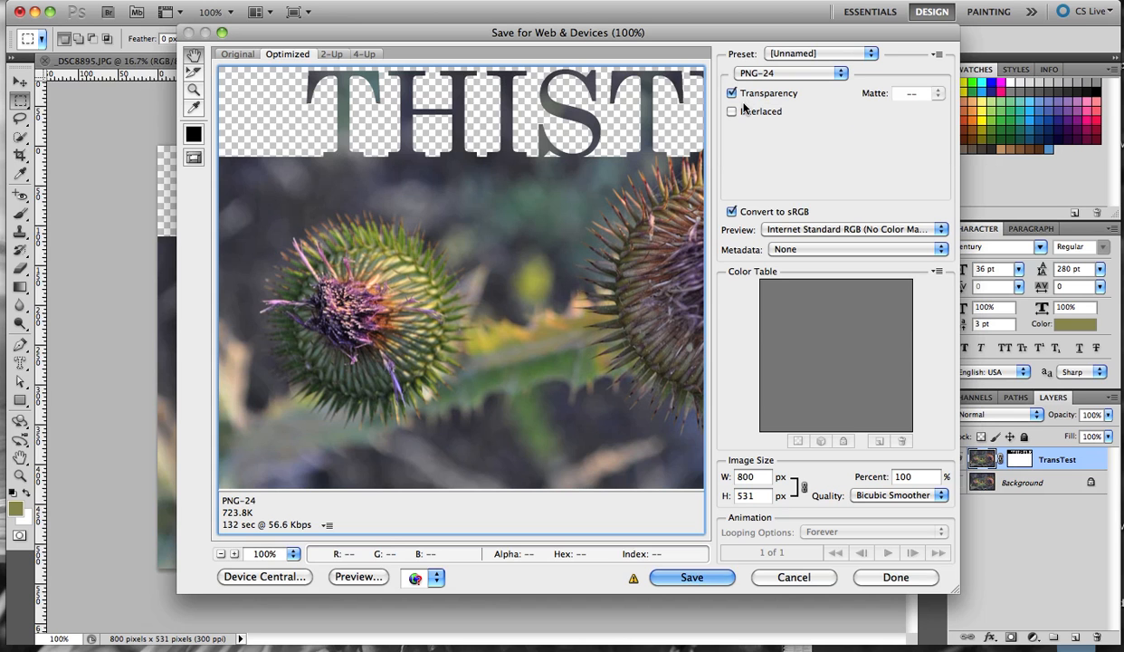